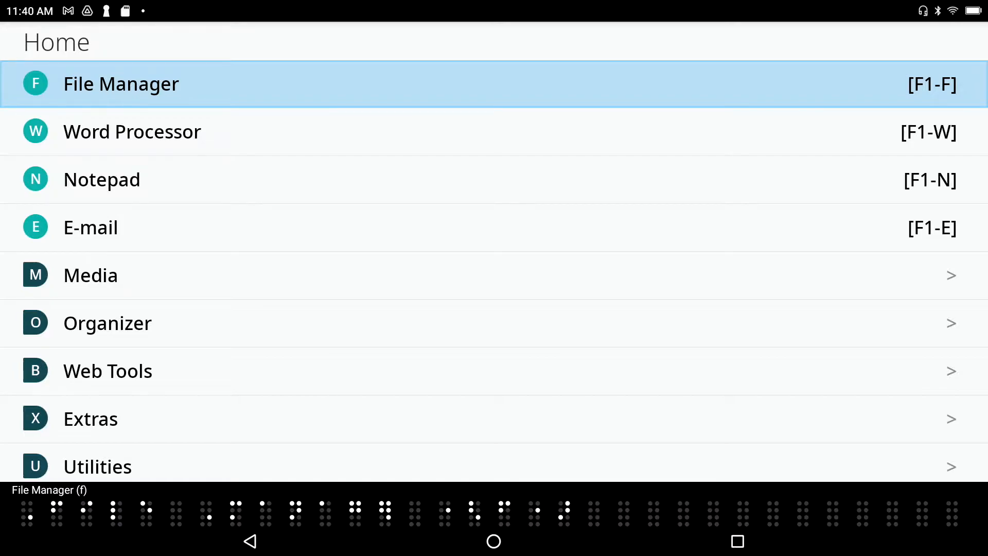
# Launch the E-mail program from the BrailleSense 6 Home menu
pyautogui.click(91, 227)
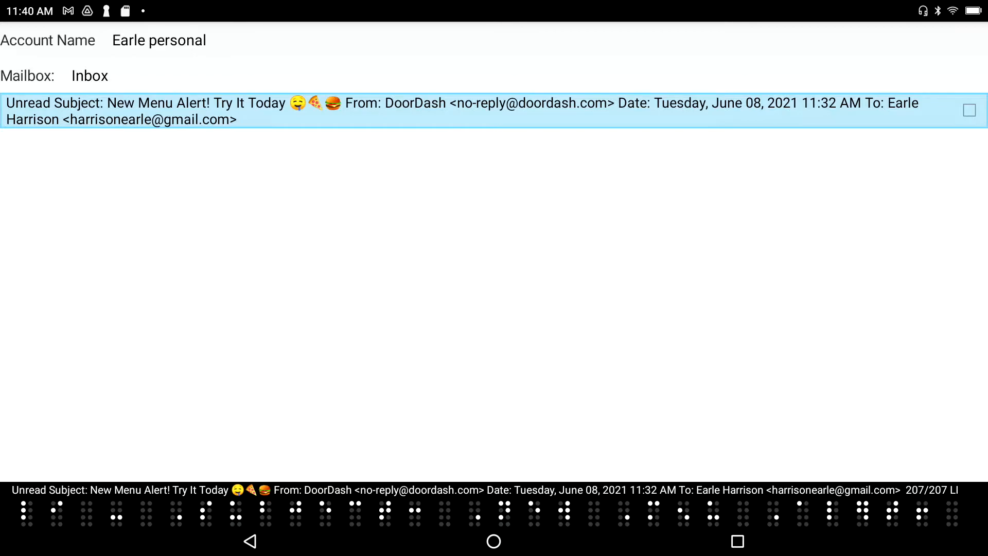
# Switch the mailbox view from the personal account's inbox to the work account's inbox
pyautogui.click(90, 75)
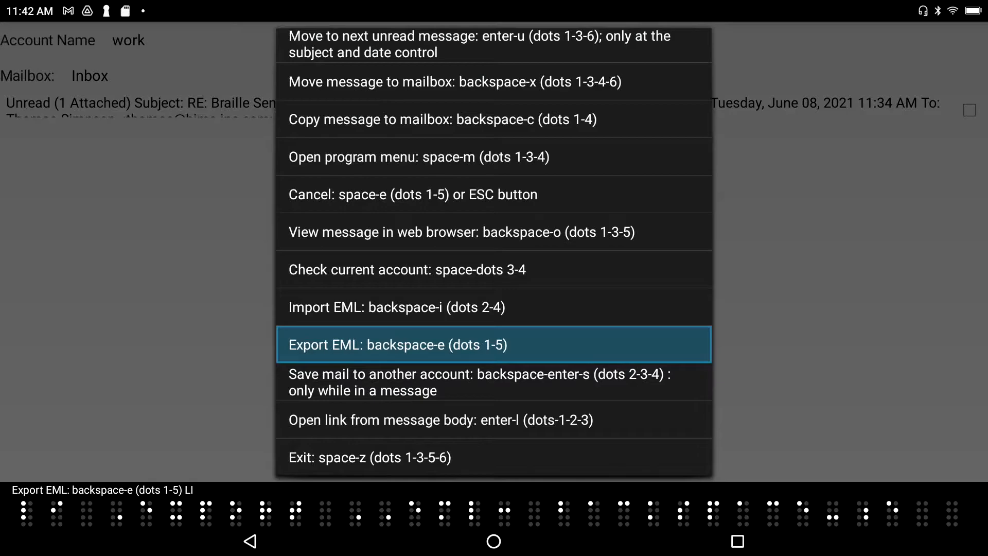
pyautogui.click(398, 306)
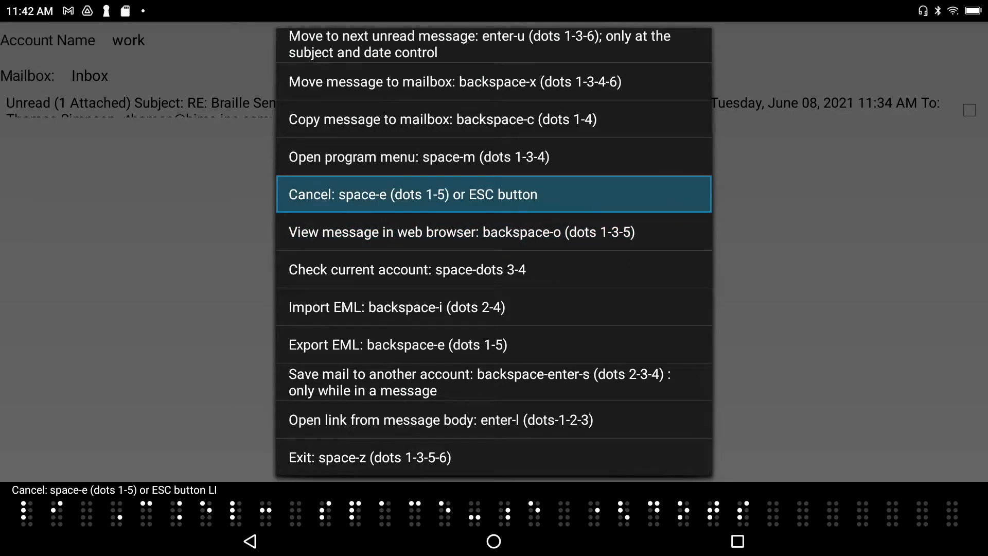
pyautogui.click(493, 195)
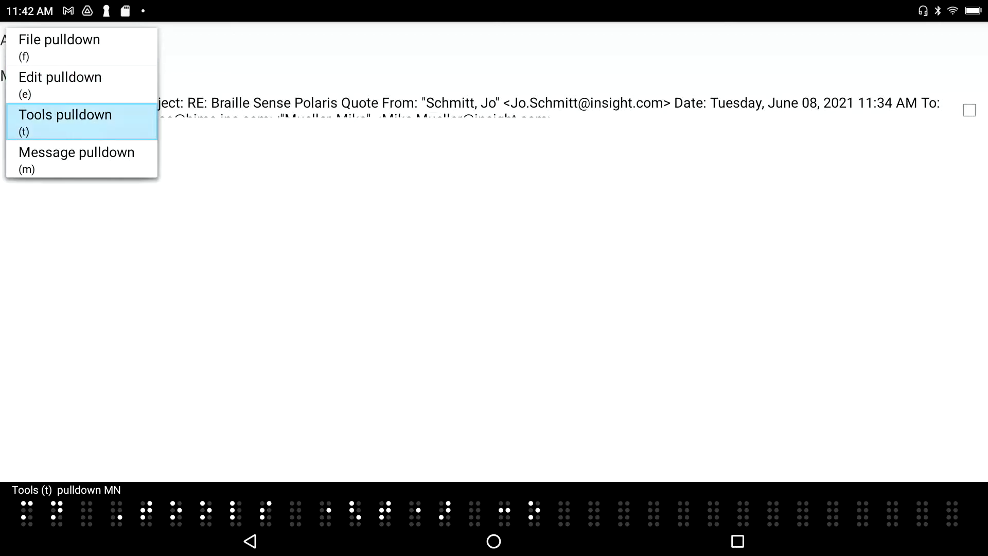
# Compose a new blank message from the work account via the program menu
pyautogui.click(75, 160)
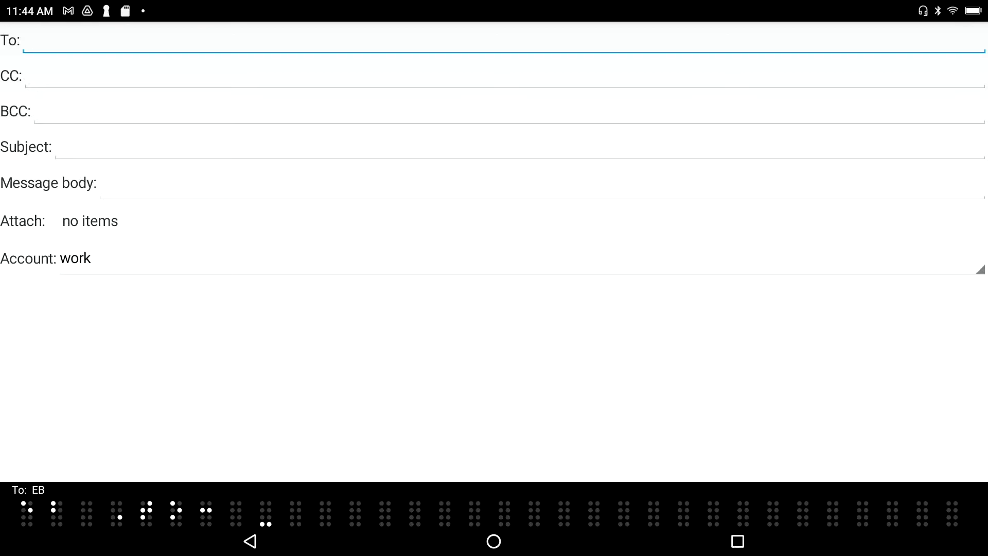
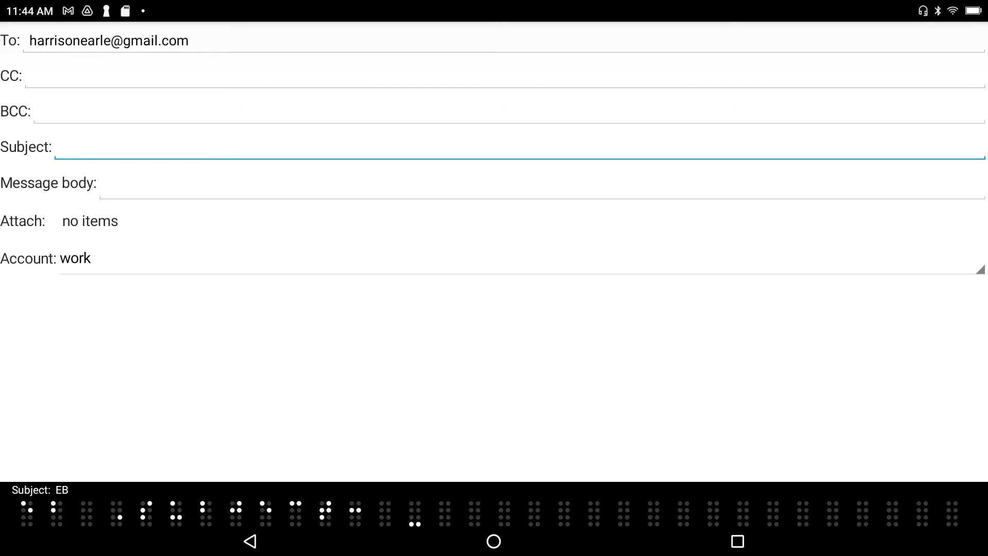
# Enter the subject 'BrailleSense 6 New Features'
pyautogui.write('Br')
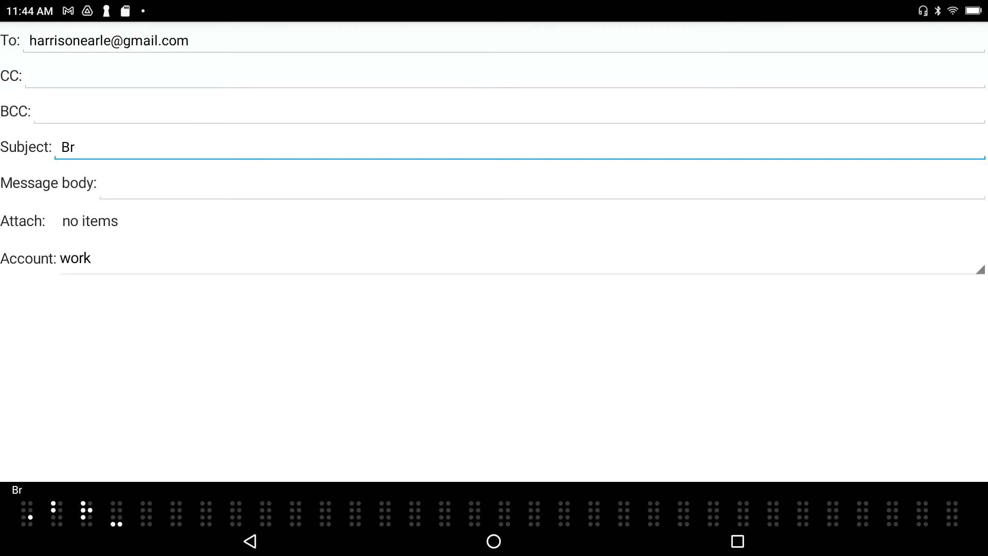
pyautogui.write('aille')
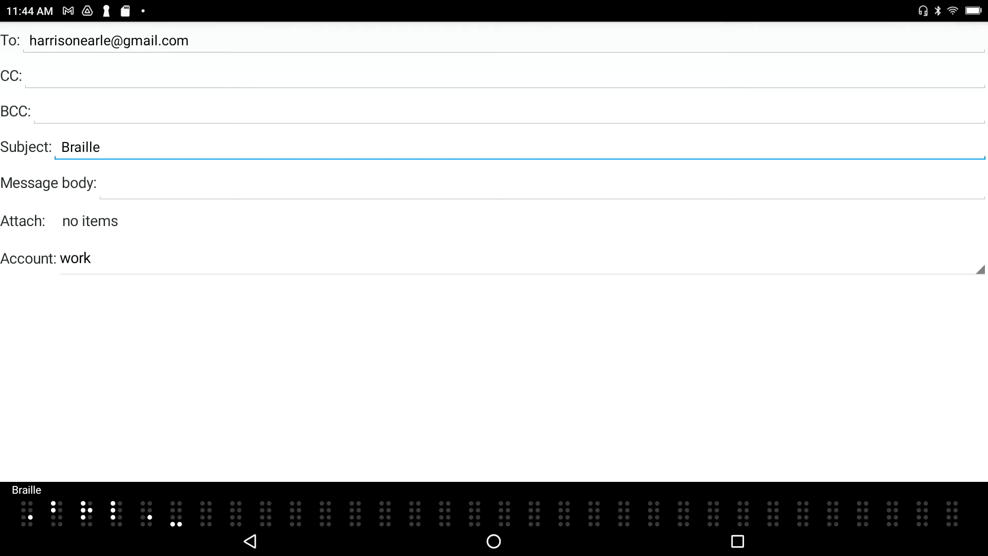
pyautogui.write('Sens')
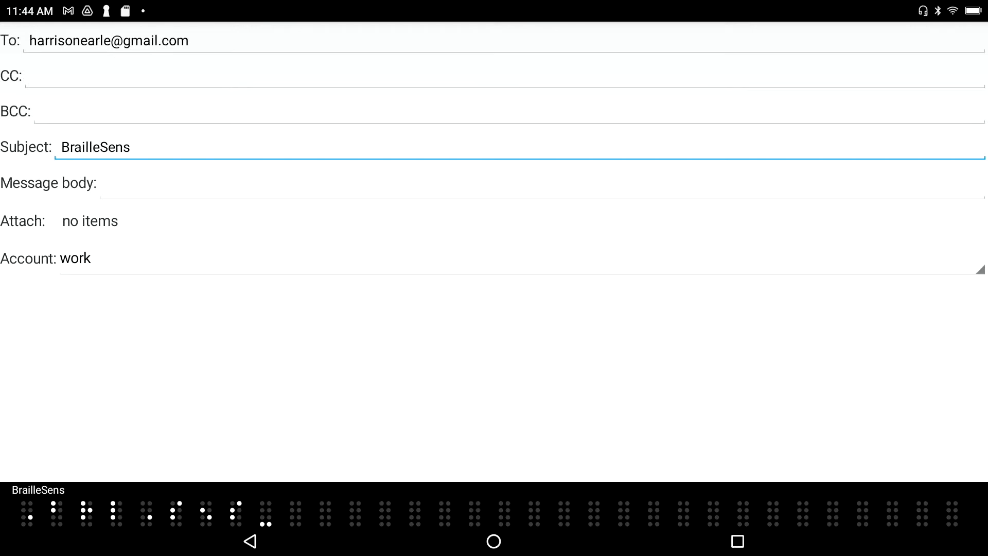
pyautogui.write('e 6')
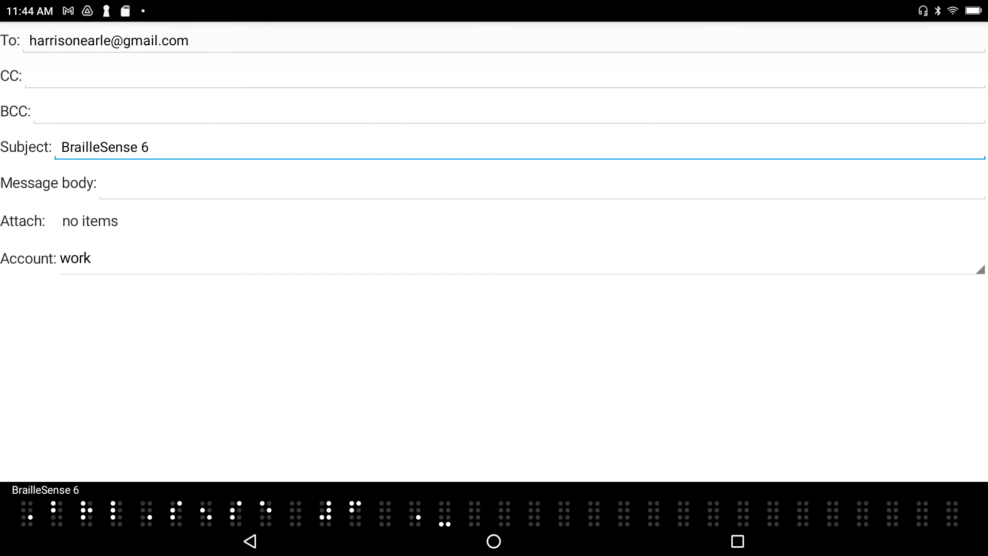
pyautogui.write('New')
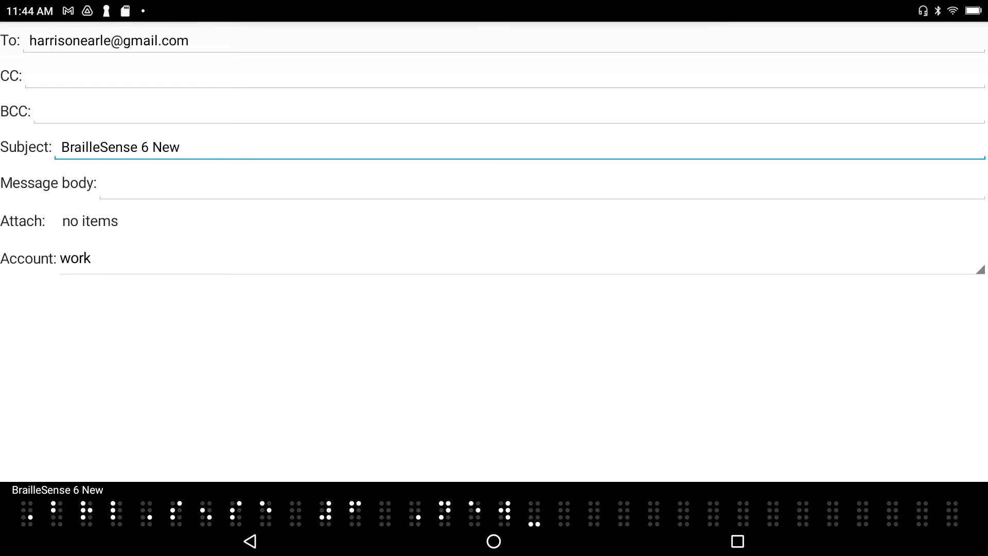
pyautogui.write('From,')
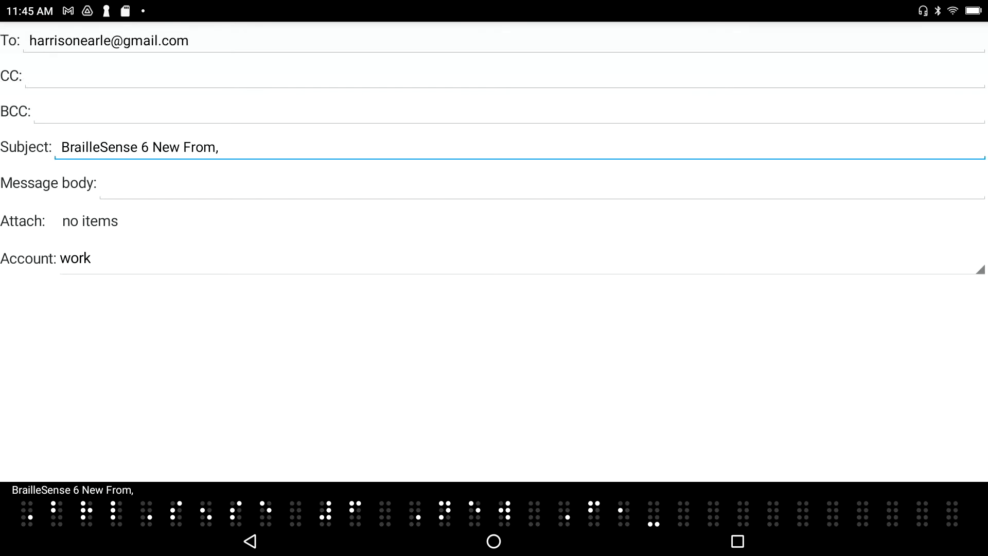
pyautogui.write('Features')
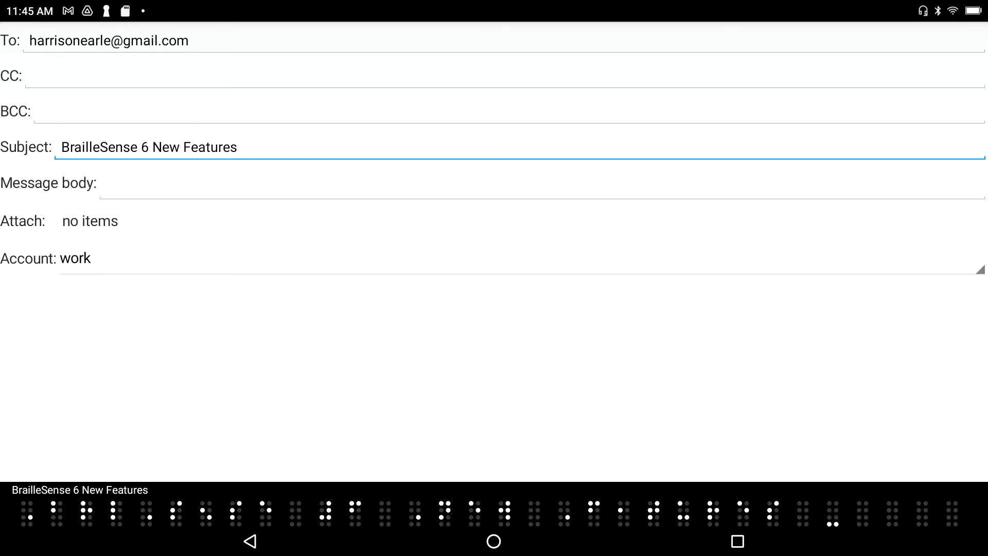
# Write the body 'Here is a link to a video showing the latest features of the new BrailleSense note taker:'
pyautogui.click(505, 184)
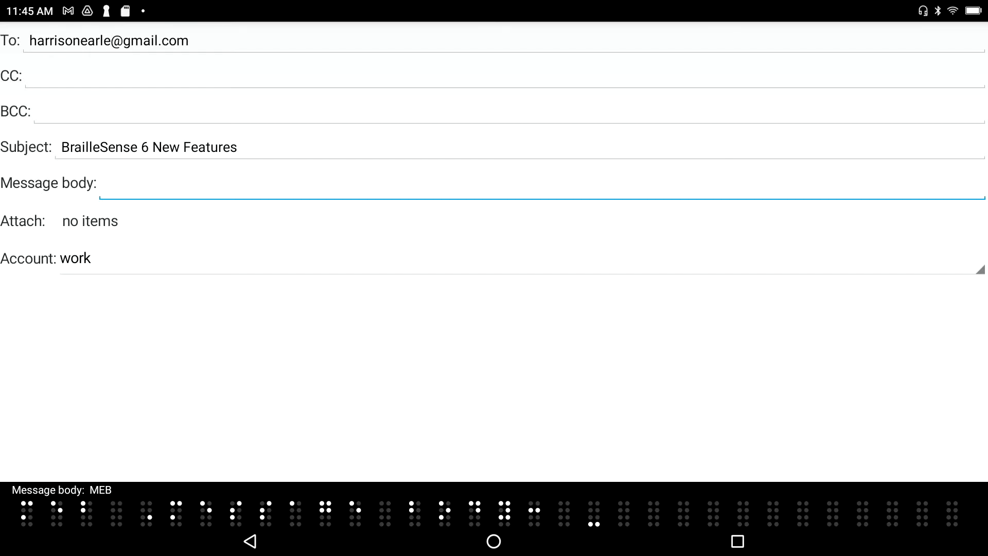
pyautogui.write('Do')
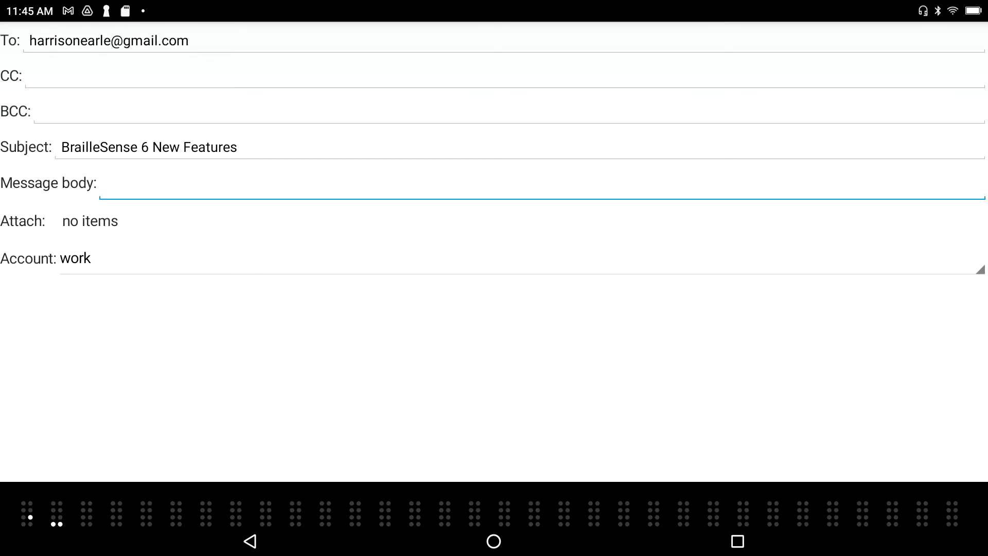
pyautogui.write('Here is a')
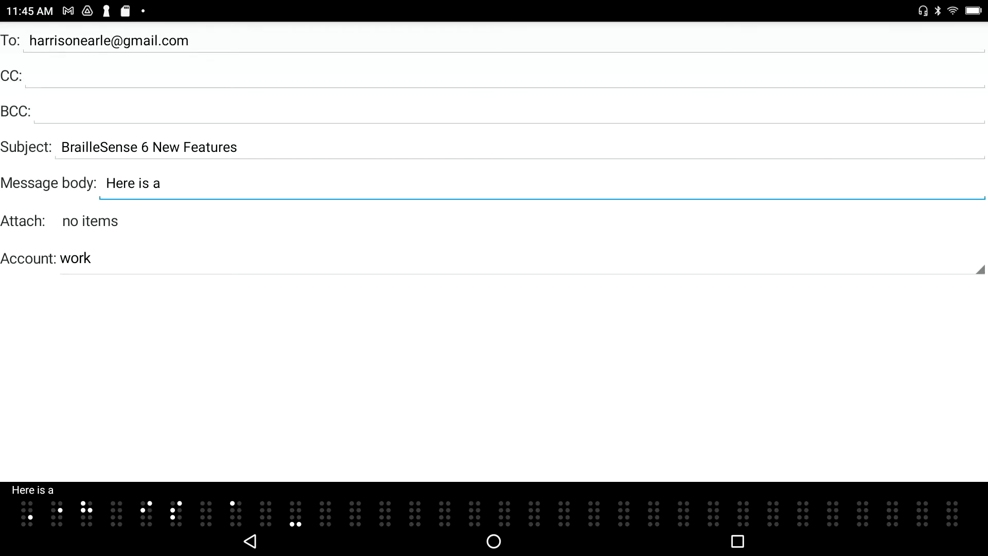
pyautogui.write('link to a')
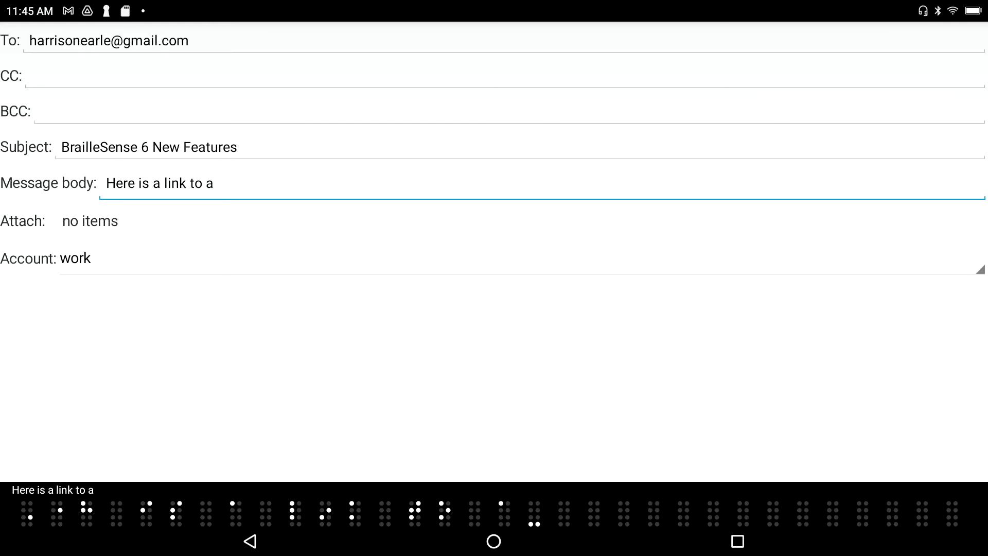
pyautogui.write('vi')
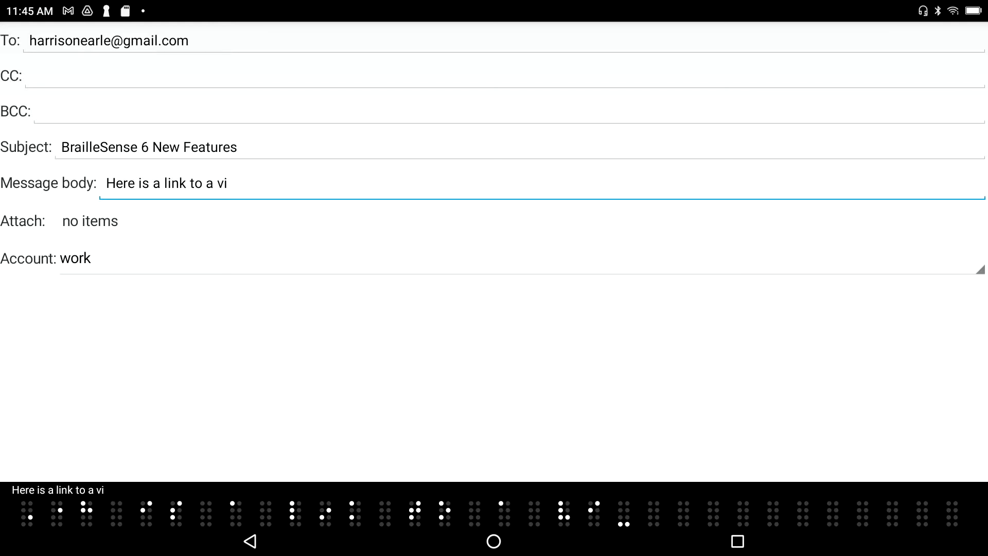
pyautogui.write('dio')
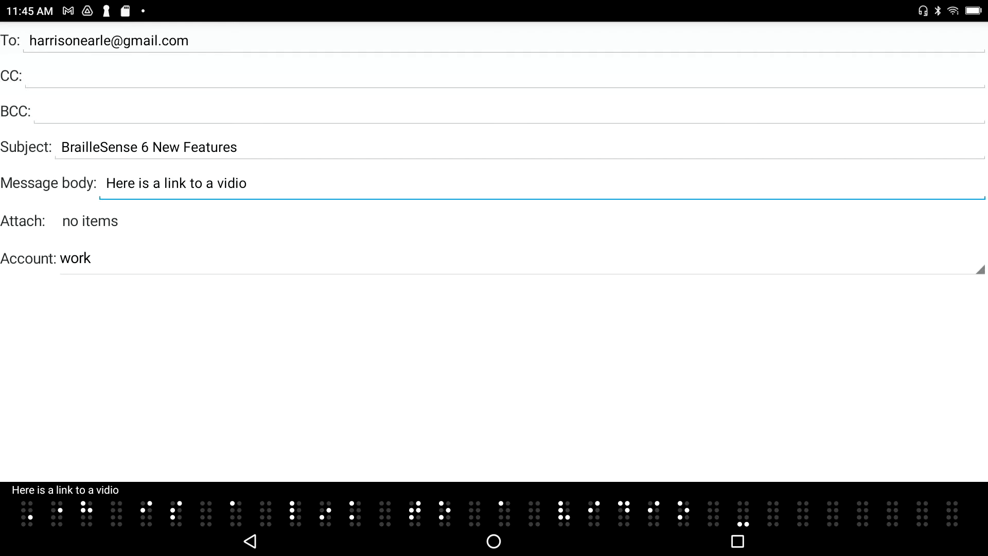
pyautogui.write('showing')
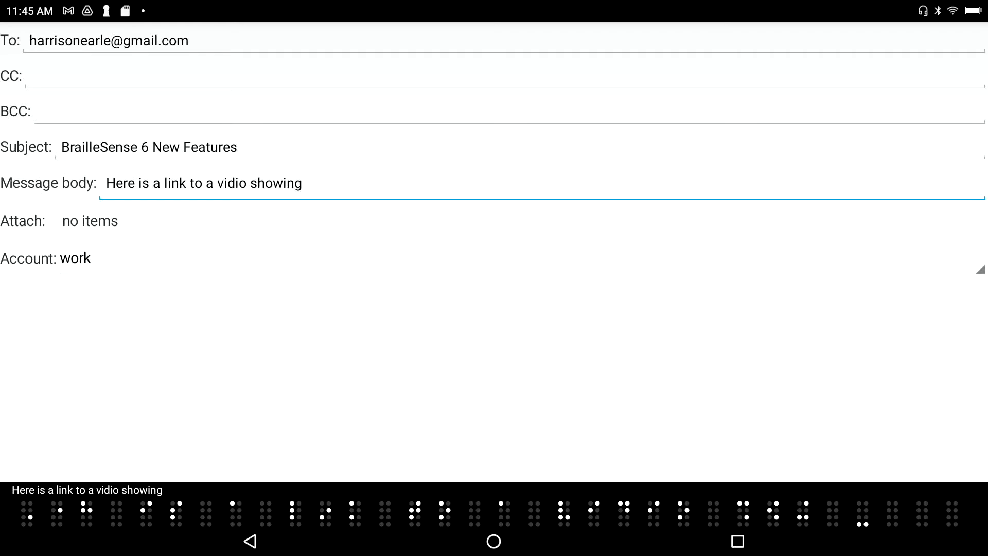
pyautogui.write('the')
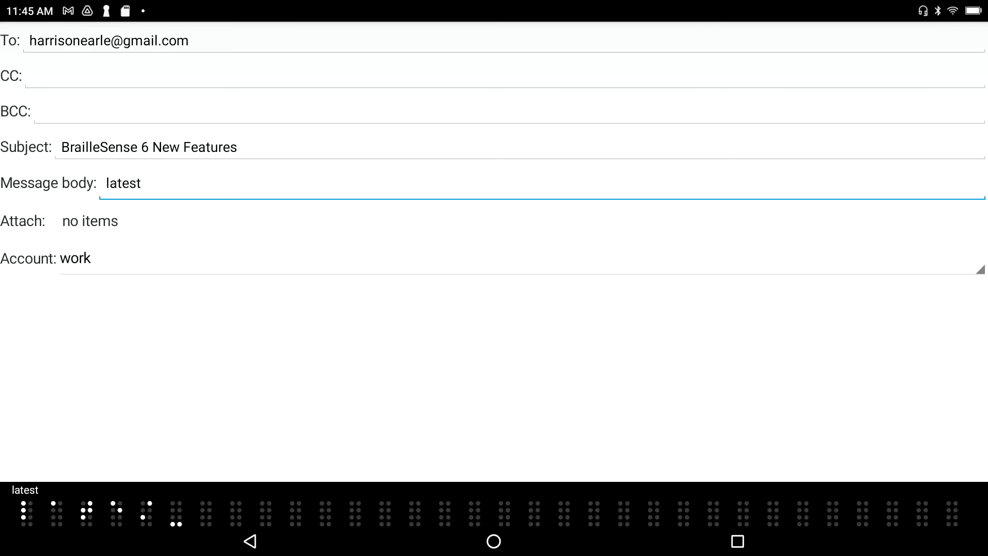
pyautogui.write('feat')
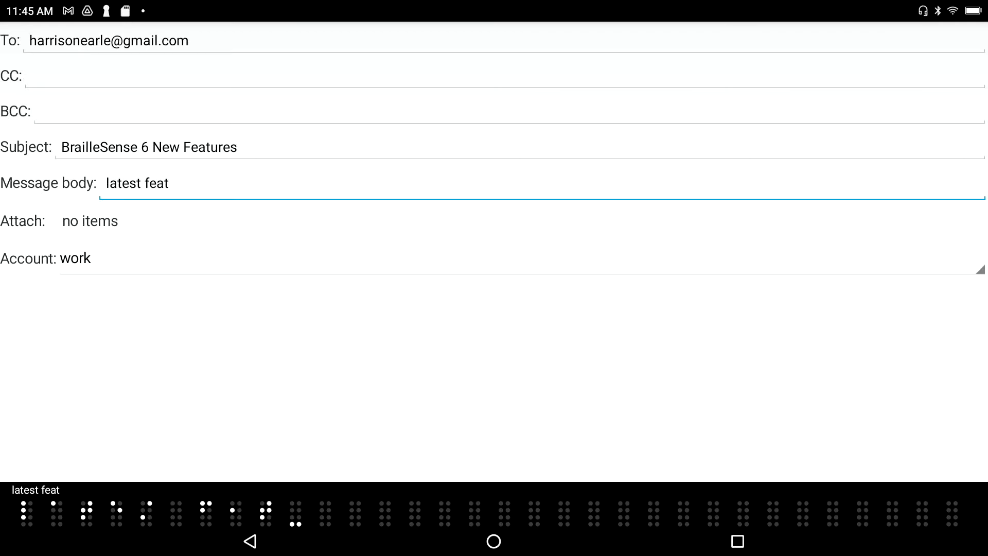
pyautogui.write('ures')
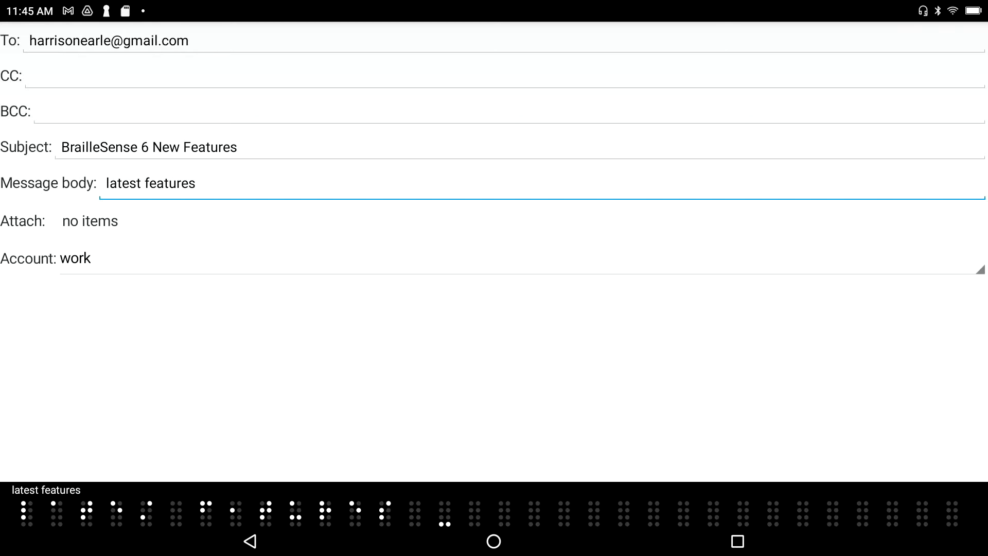
pyautogui.write('of')
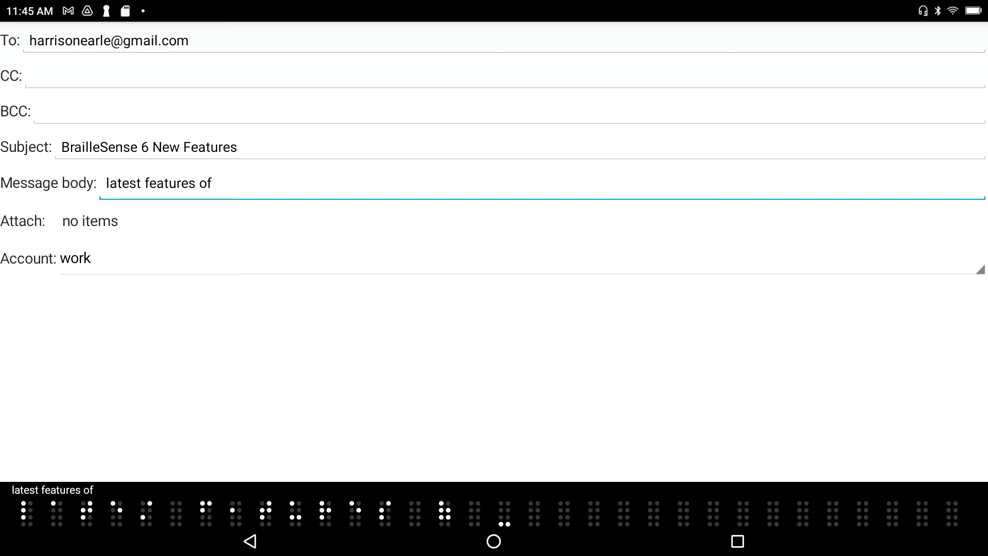
pyautogui.write('the')
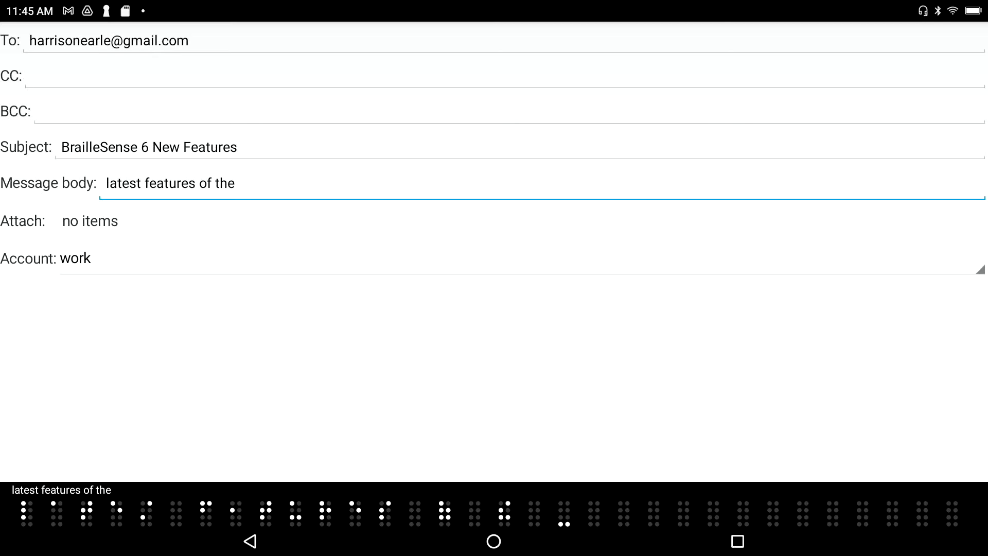
pyautogui.write('new')
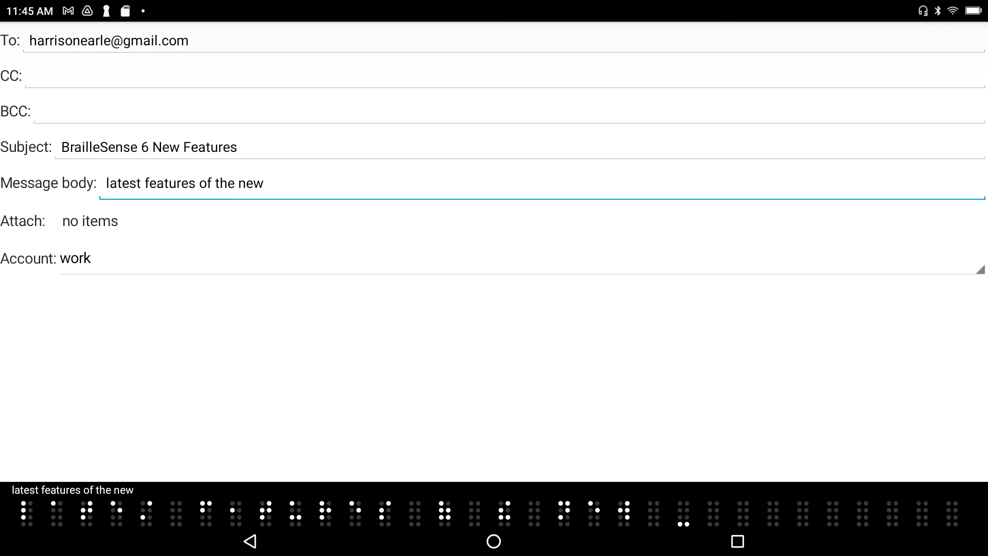
pyautogui.write('Braille')
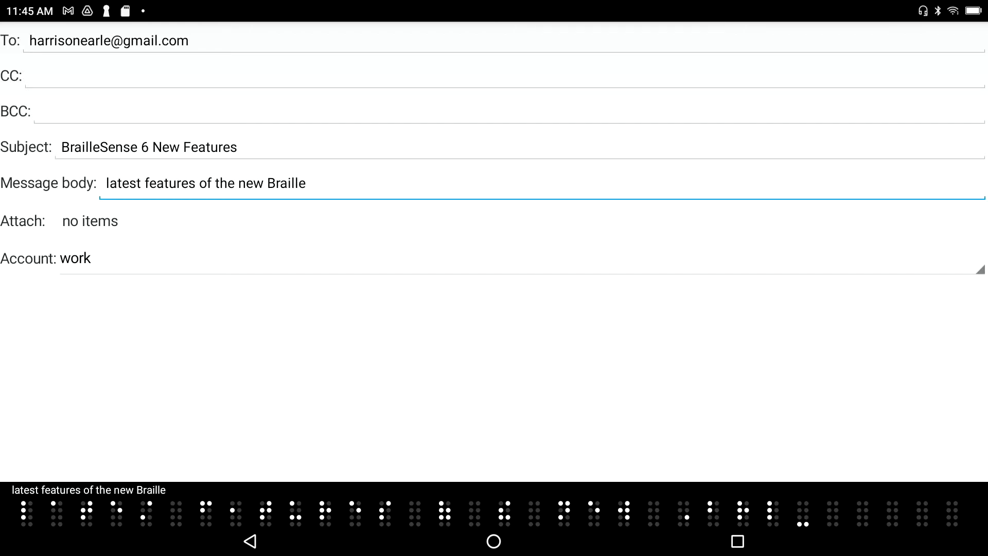
pyautogui.write('Sens')
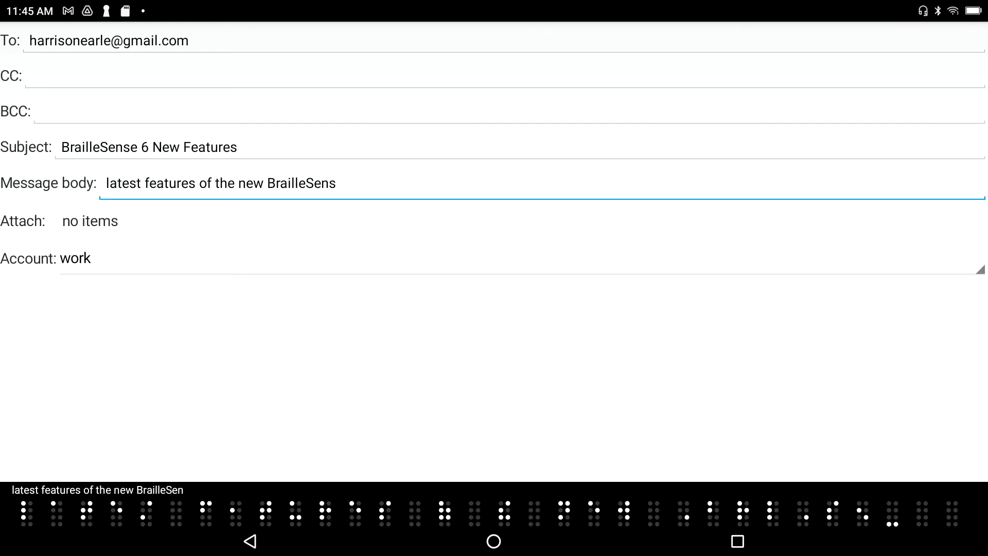
pyautogui.write('e')
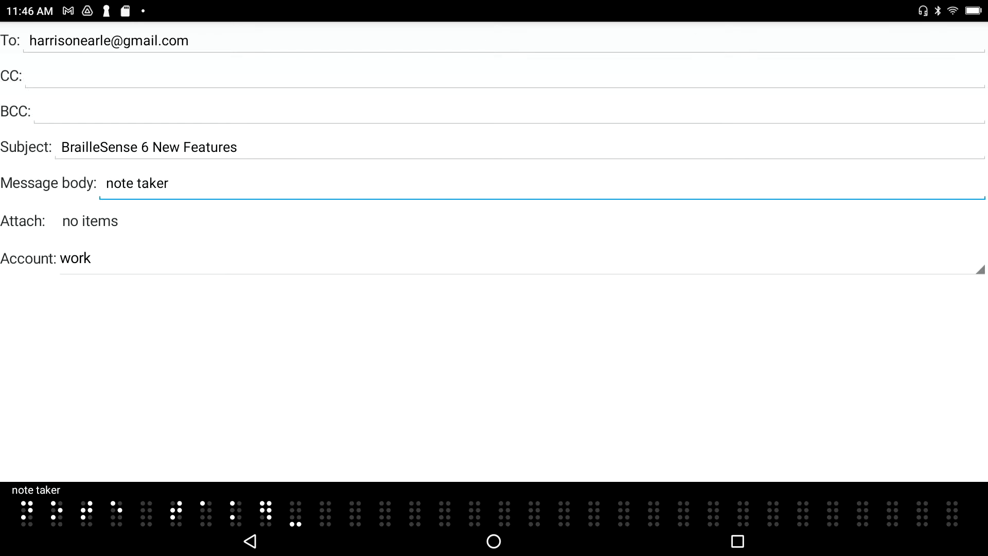
pyautogui.write(':')
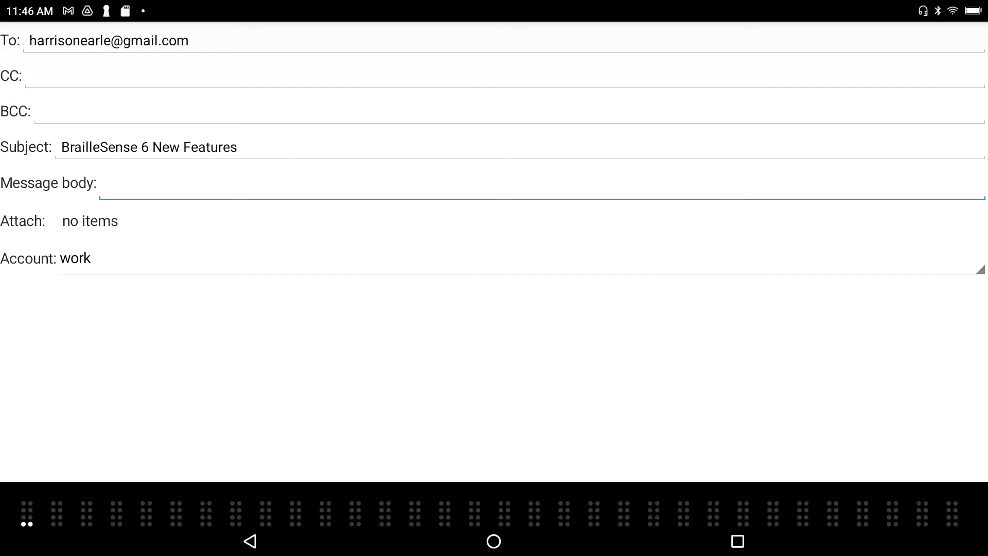
pyautogui.write('https://youtu.be/5R9NjA1')
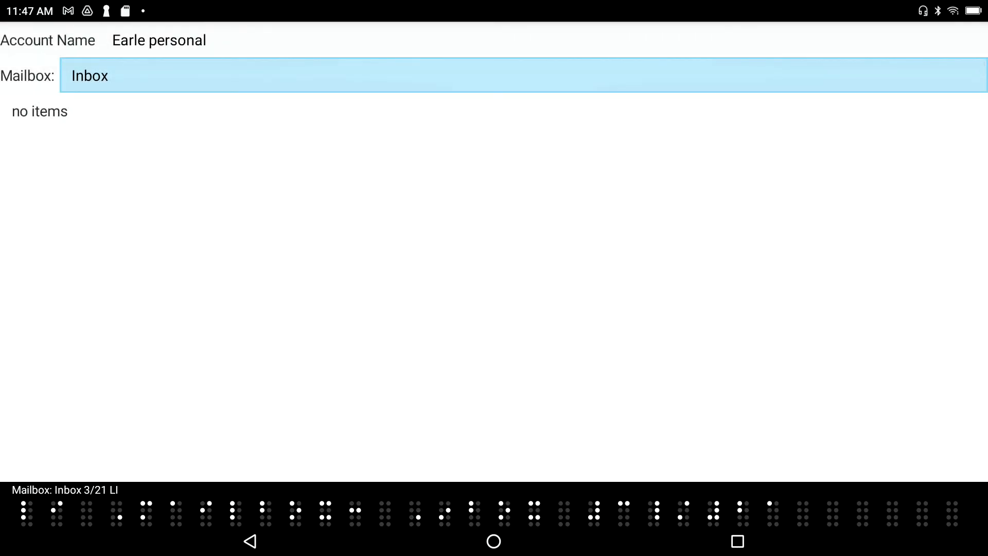
# Refresh the personal inbox and open the arrived 'BrailleSense 6 New Features' message
pyautogui.click(90, 75)
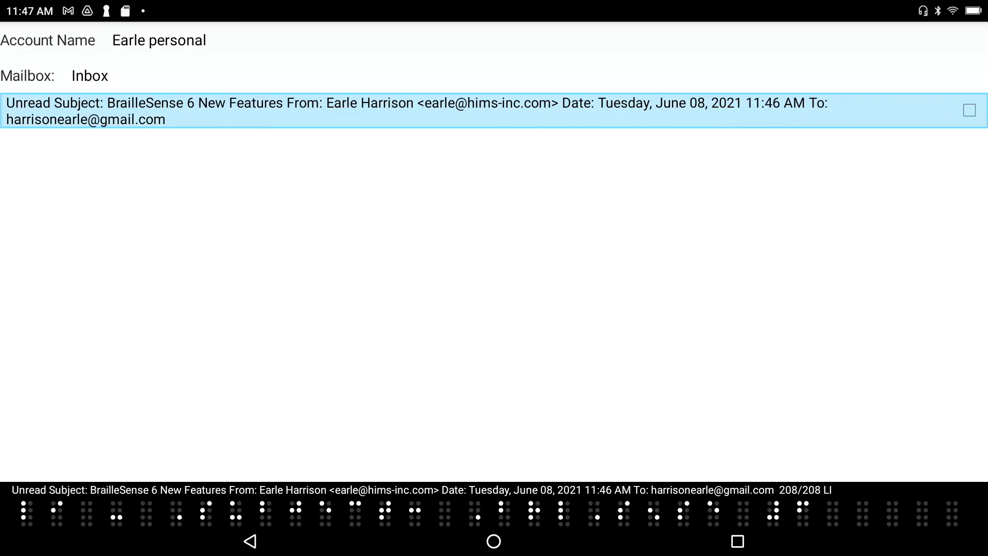
pyautogui.click(410, 103)
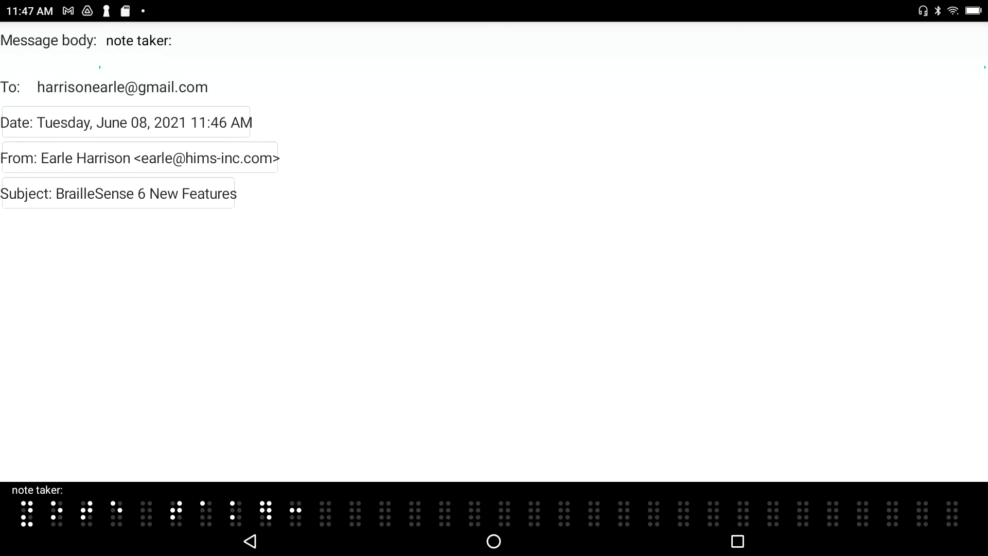
pyautogui.write('https://youtu.be/5R9NjA1')
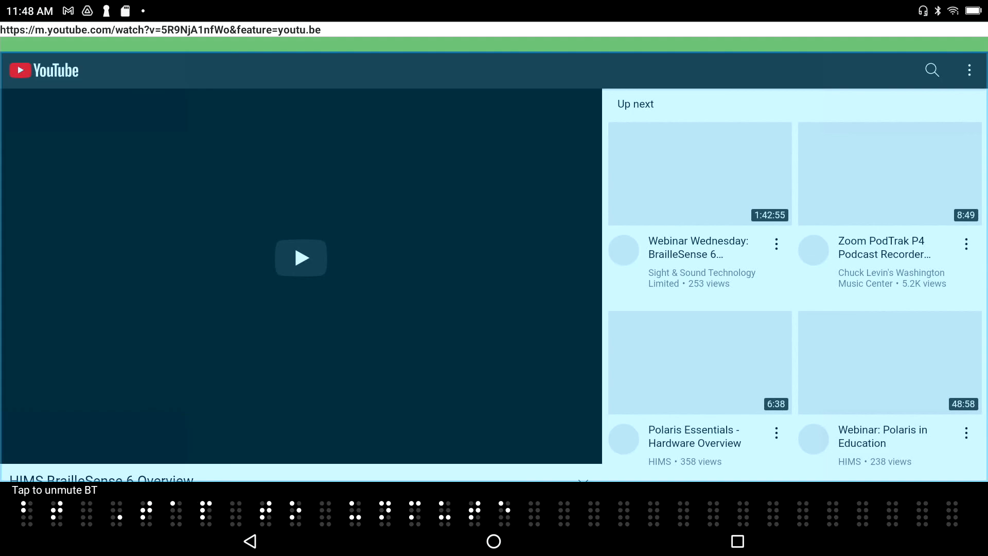
# Start the BrailleSense 6 overview video playing and reveal its playback progress bar
pyautogui.click(301, 257)
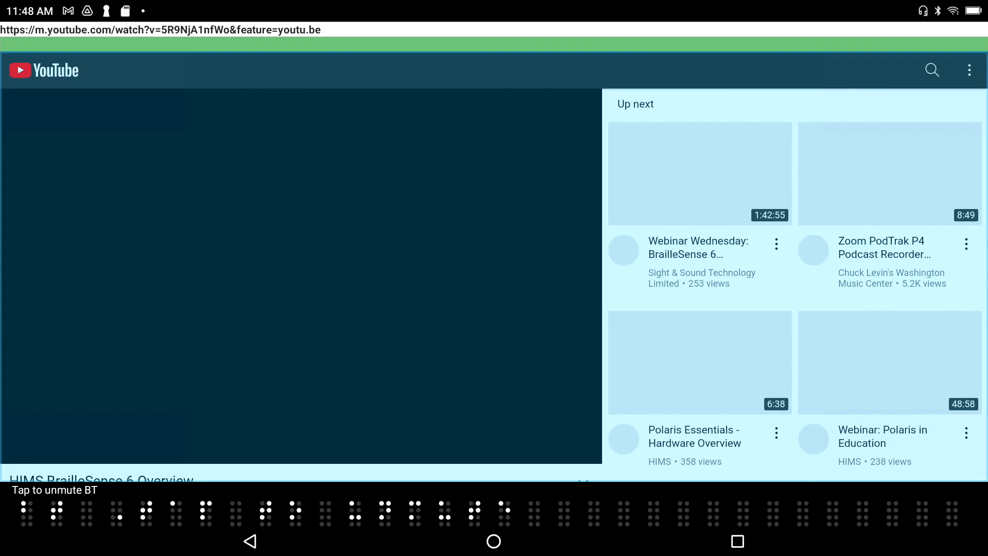
pyautogui.click(300, 258)
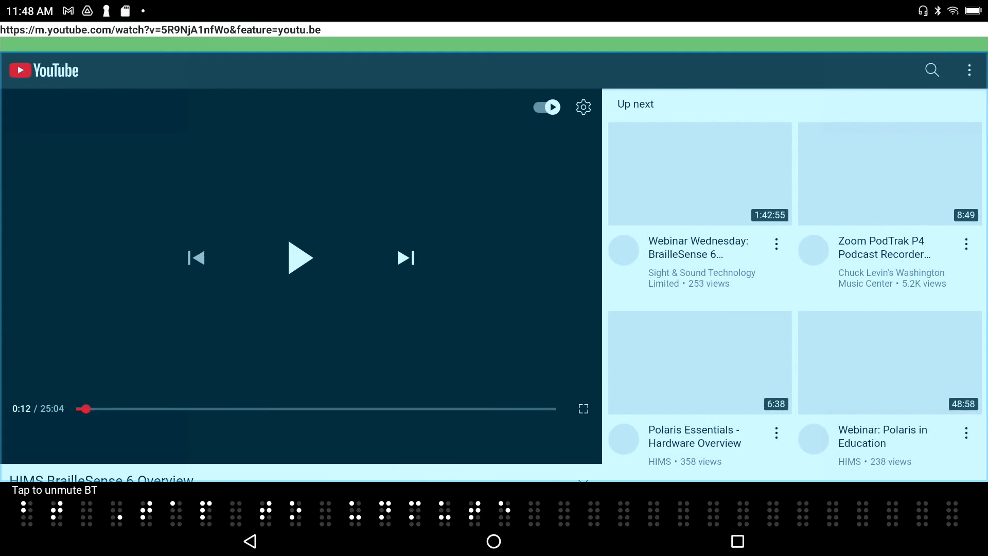